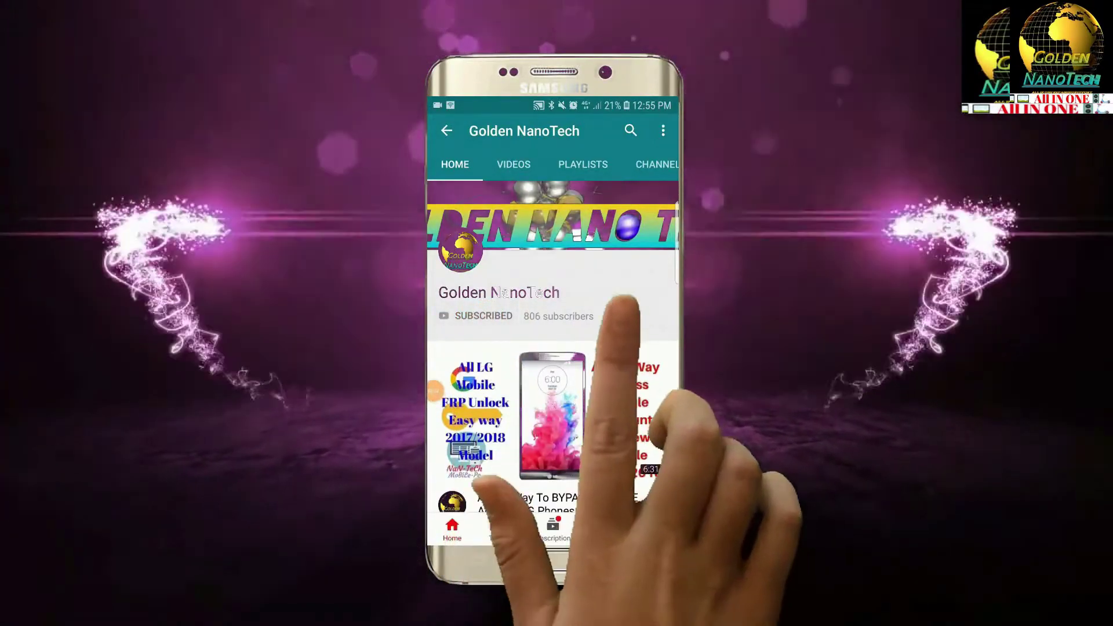
- Enable all notifications via the bell beside SUBSCRIBED on the Golden NanoTech channel
click(612, 316)
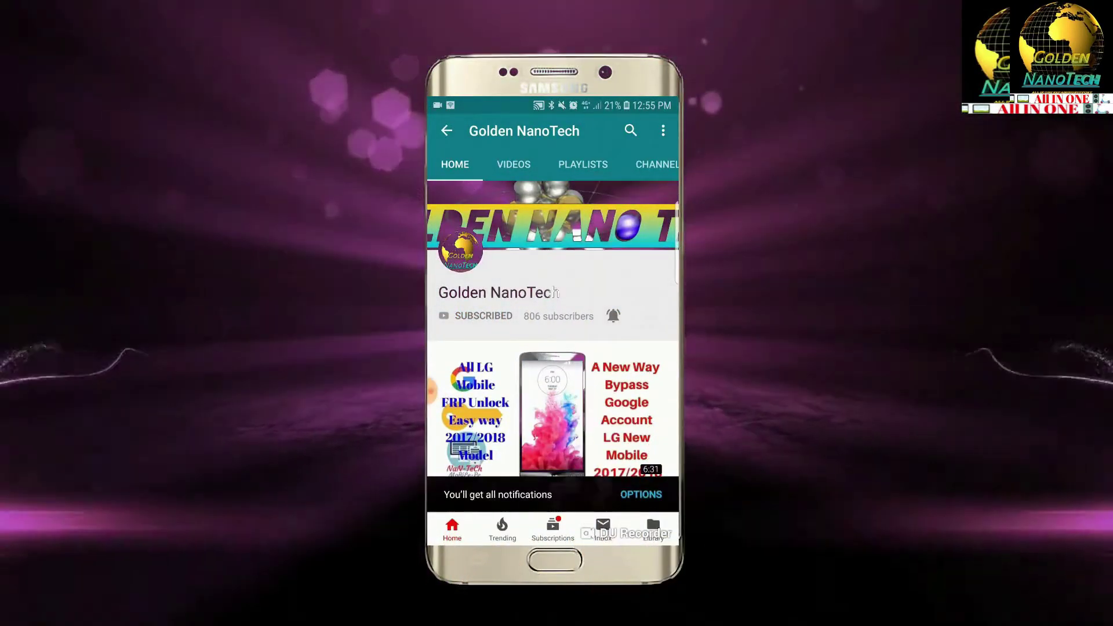